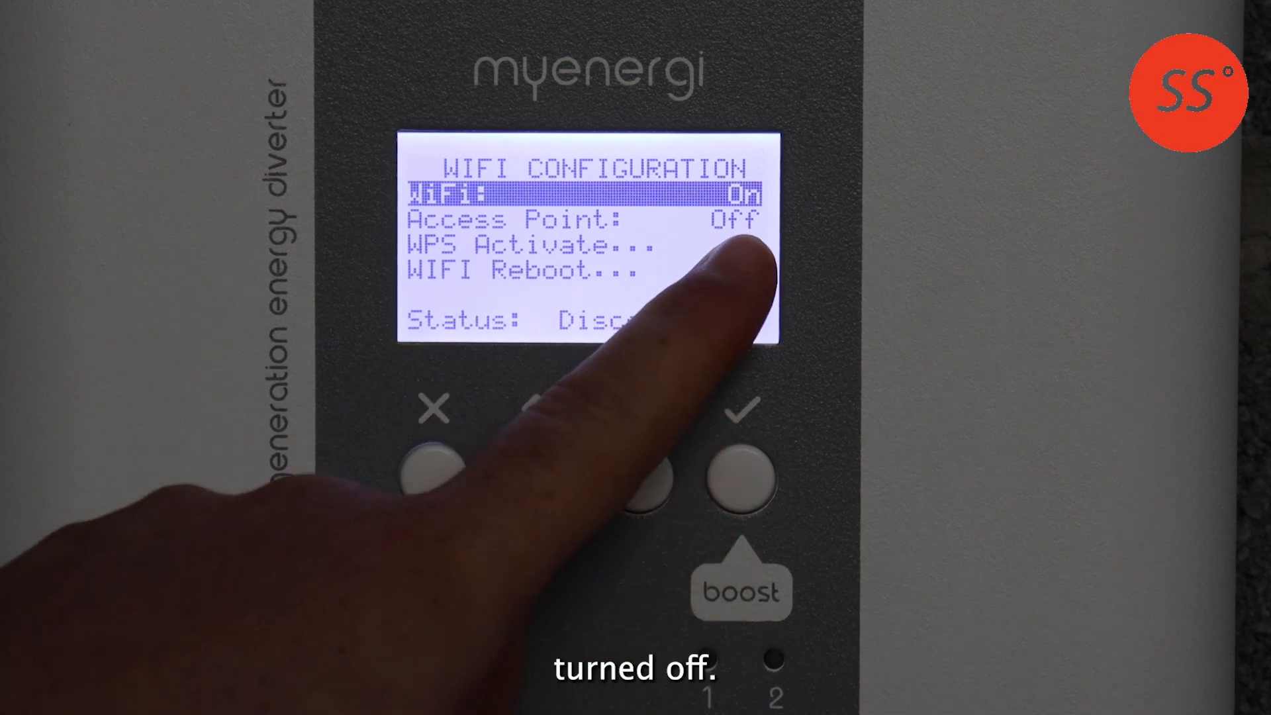
Step: On the eddi, highlight Access Point: Off and begin editing it
left_click(639, 476)
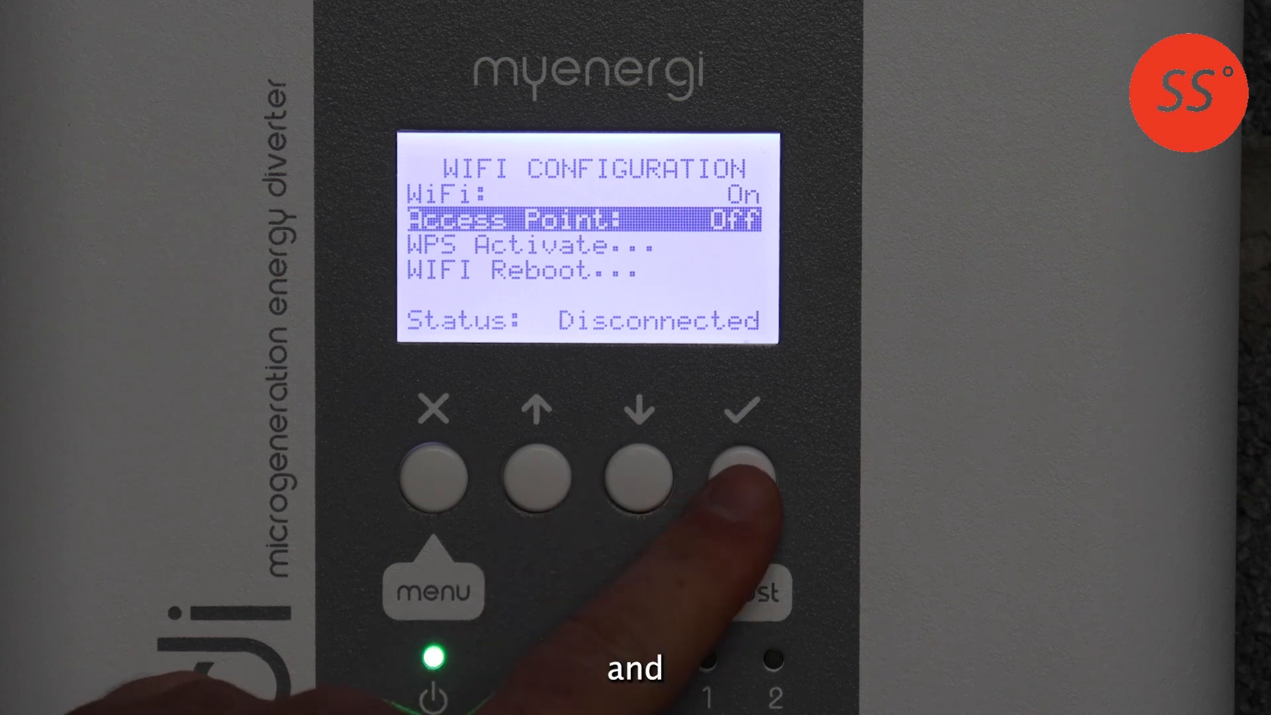
left_click(740, 477)
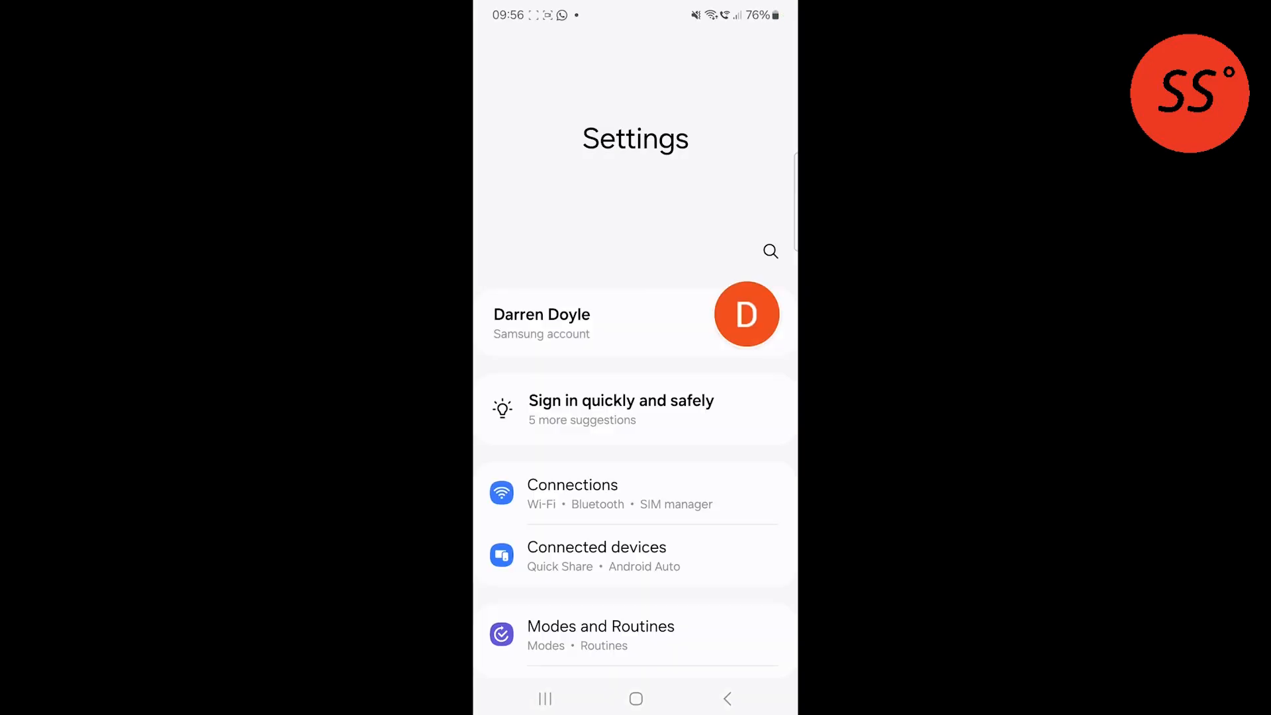
Step: Forget the Solarsmart Office Wi-Fi network in the phone's Wi-Fi settings
left_click(572, 494)
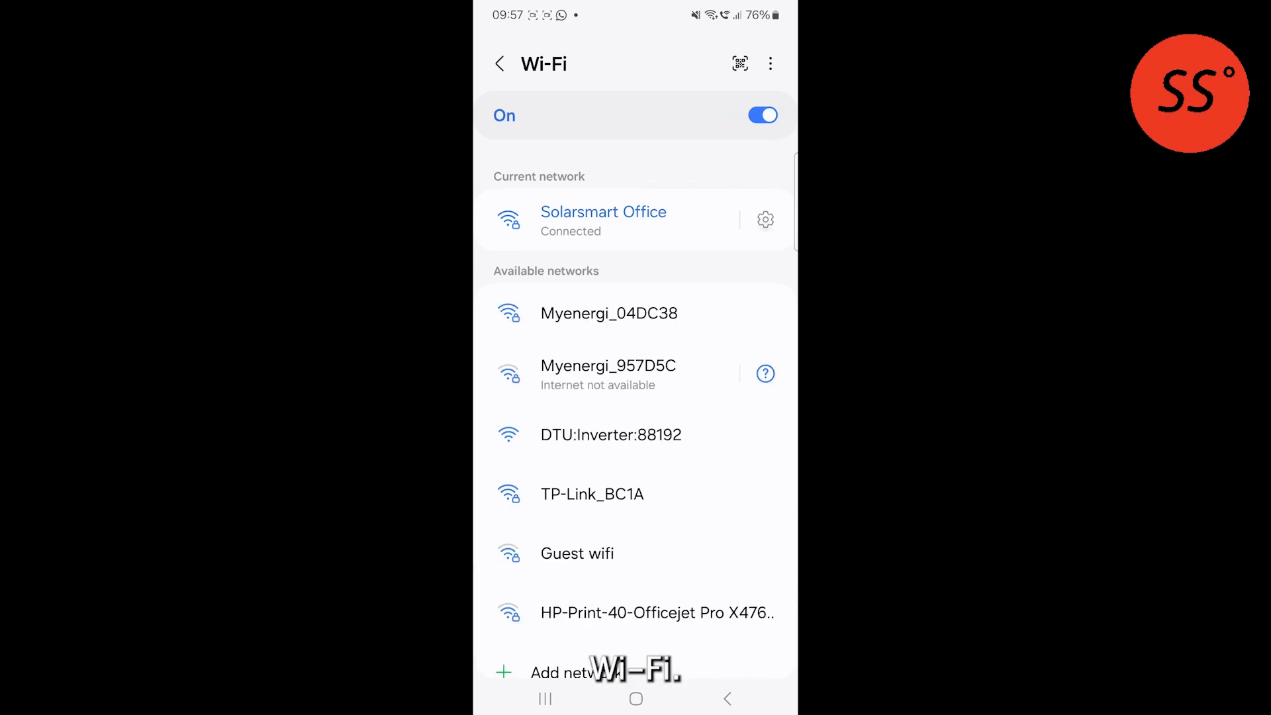
left_click(603, 220)
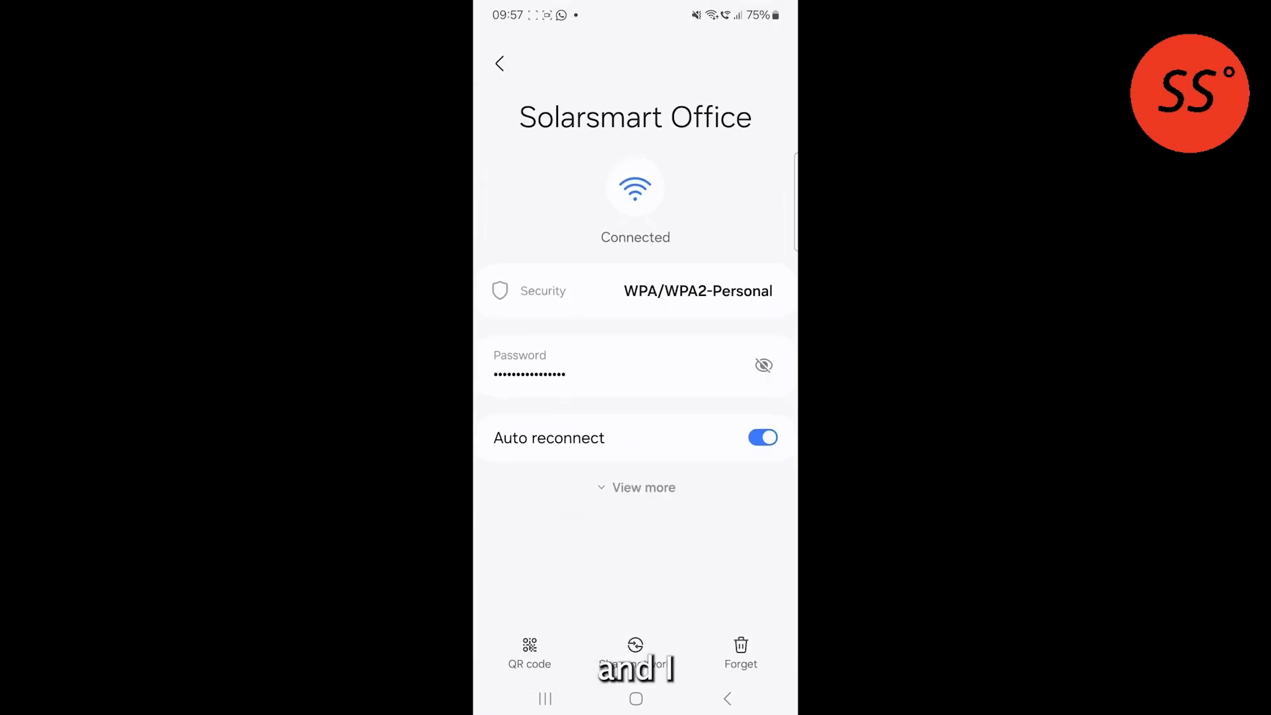
left_click(500, 64)
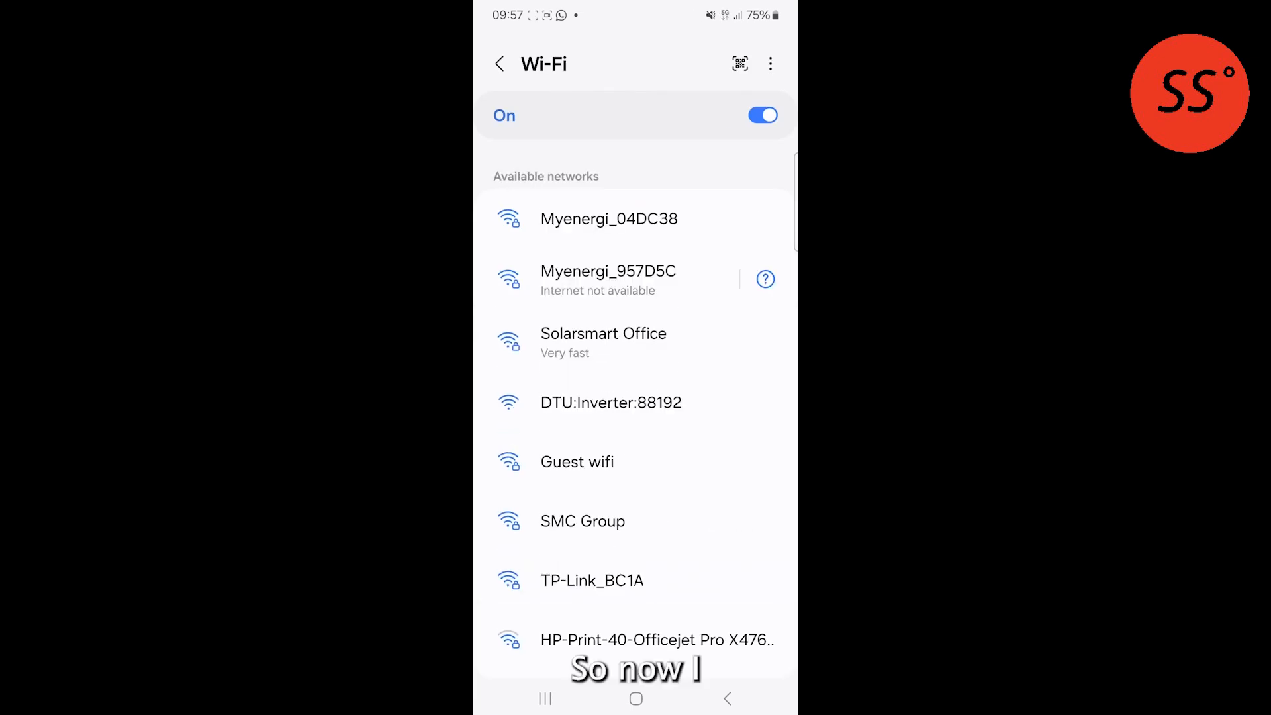
Step: Connect the phone to Myenergi_04DC38 by entering its password
left_click(609, 218)
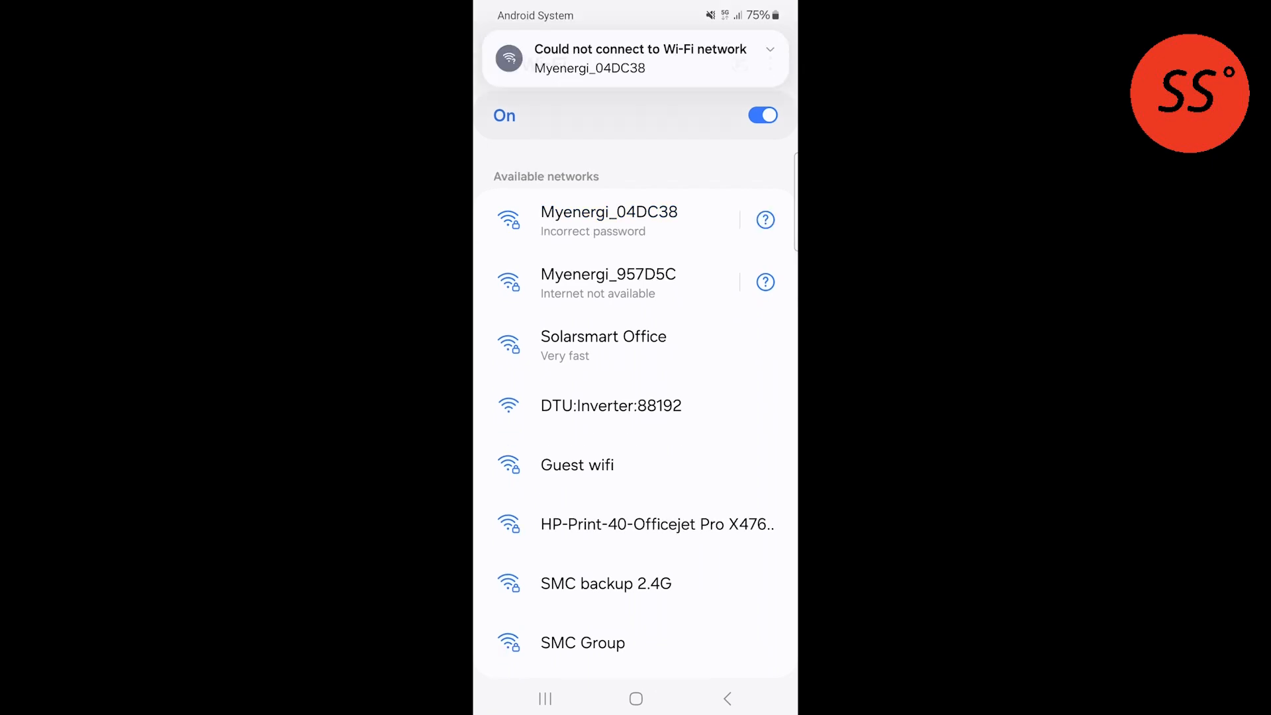
left_click(608, 282)
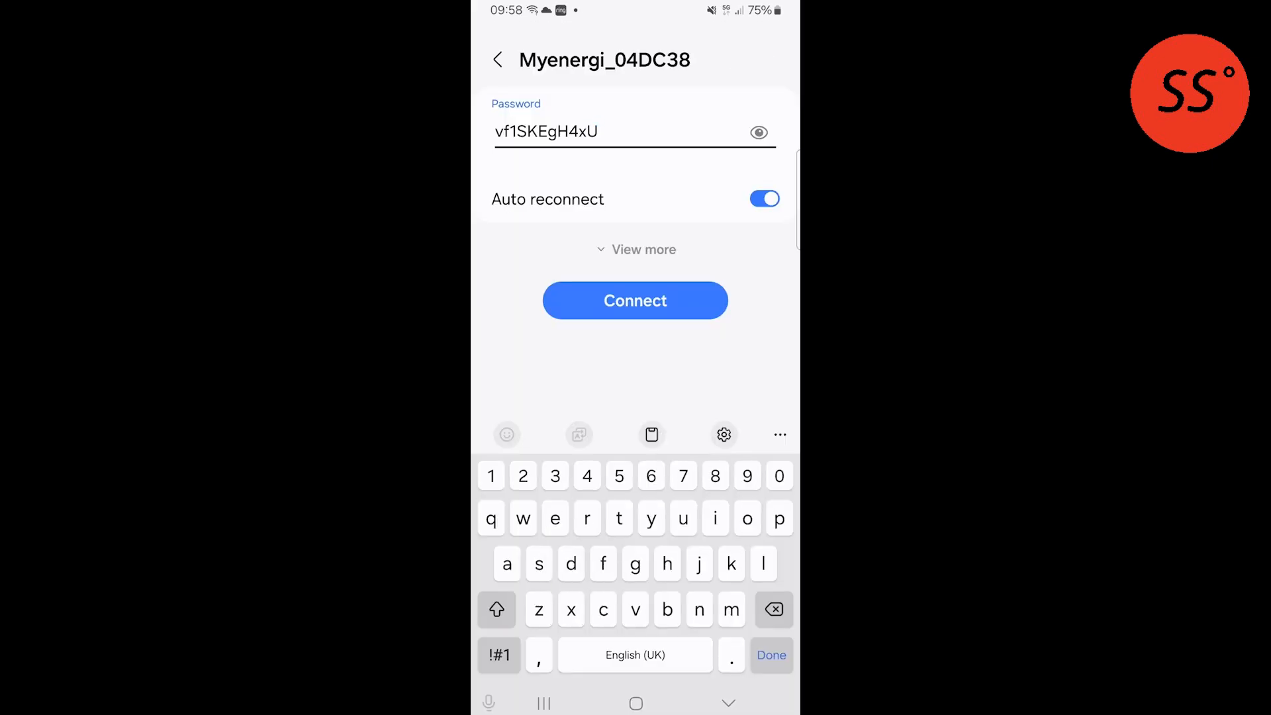
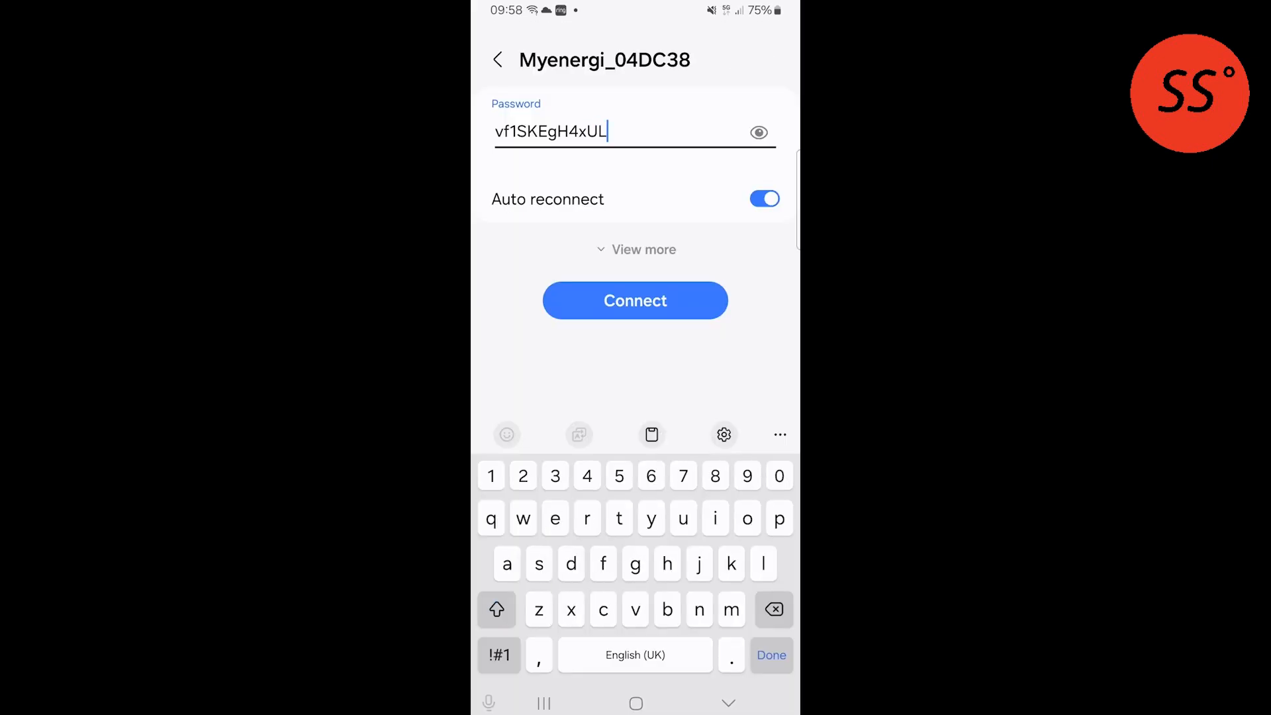
left_click(635, 300)
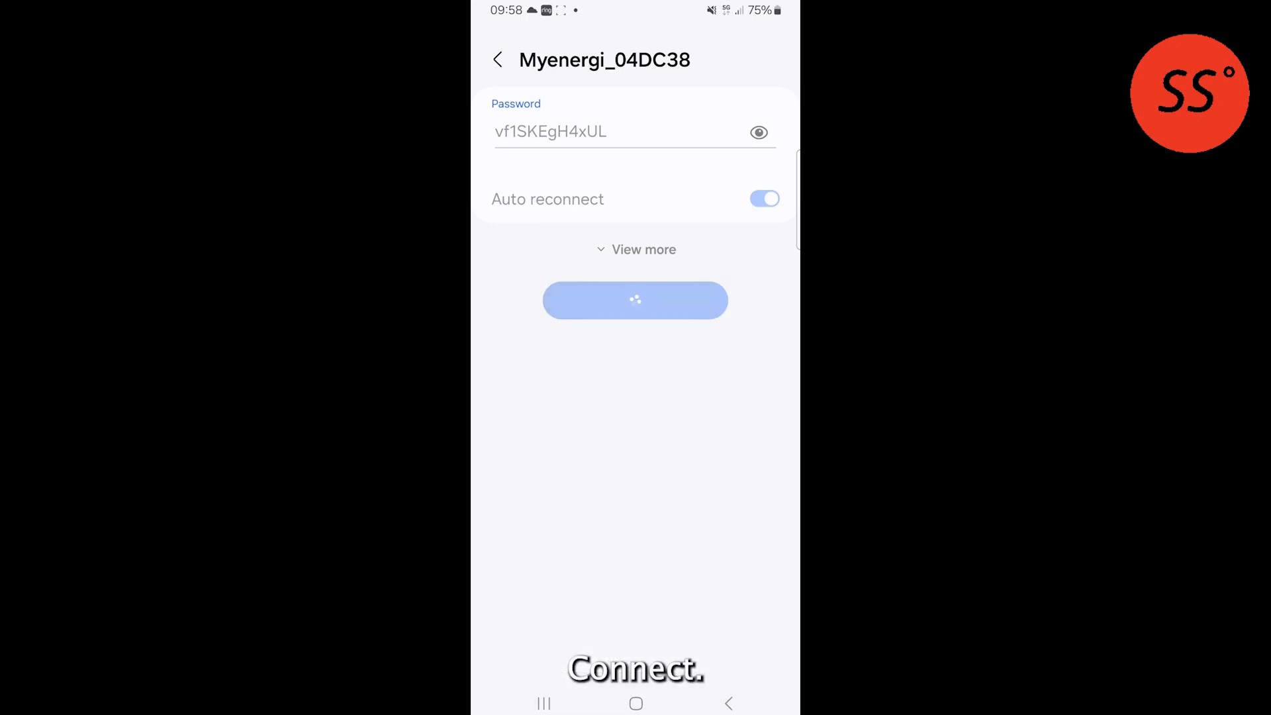
left_click(635, 300)
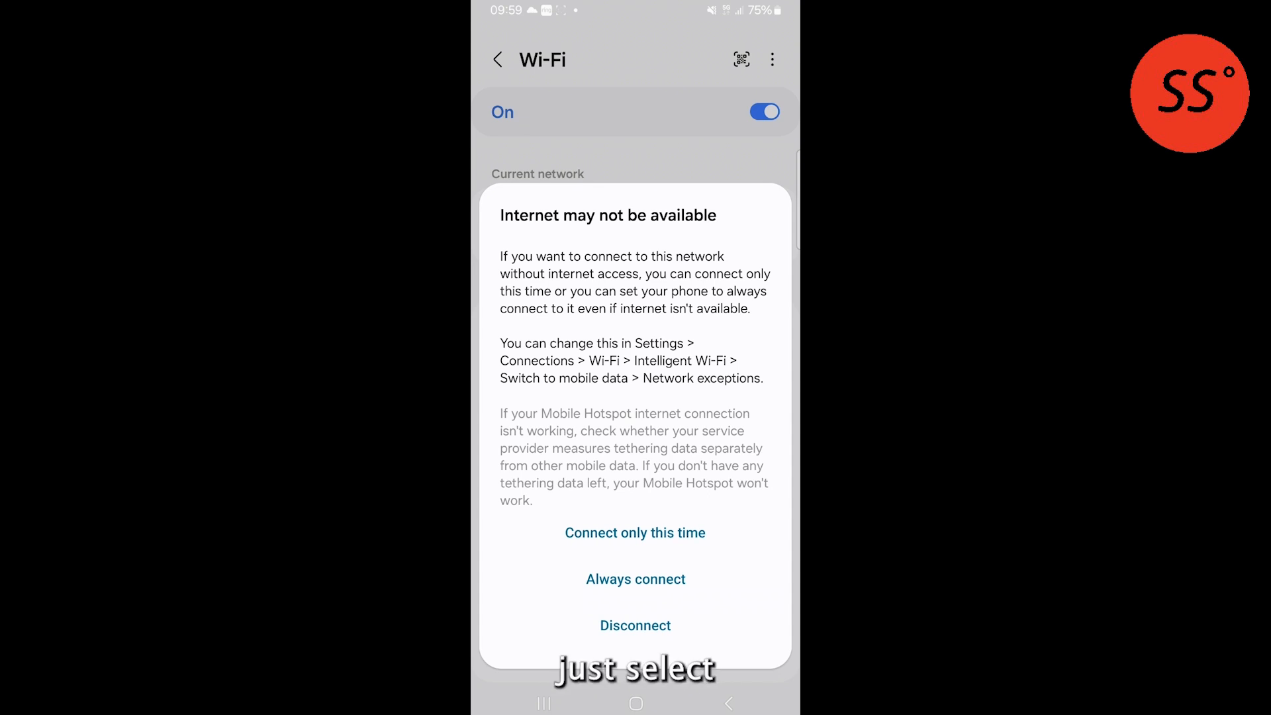
Step: Stay connected to Myenergi_04DC38 only this time and launch the Google app
left_click(634, 532)
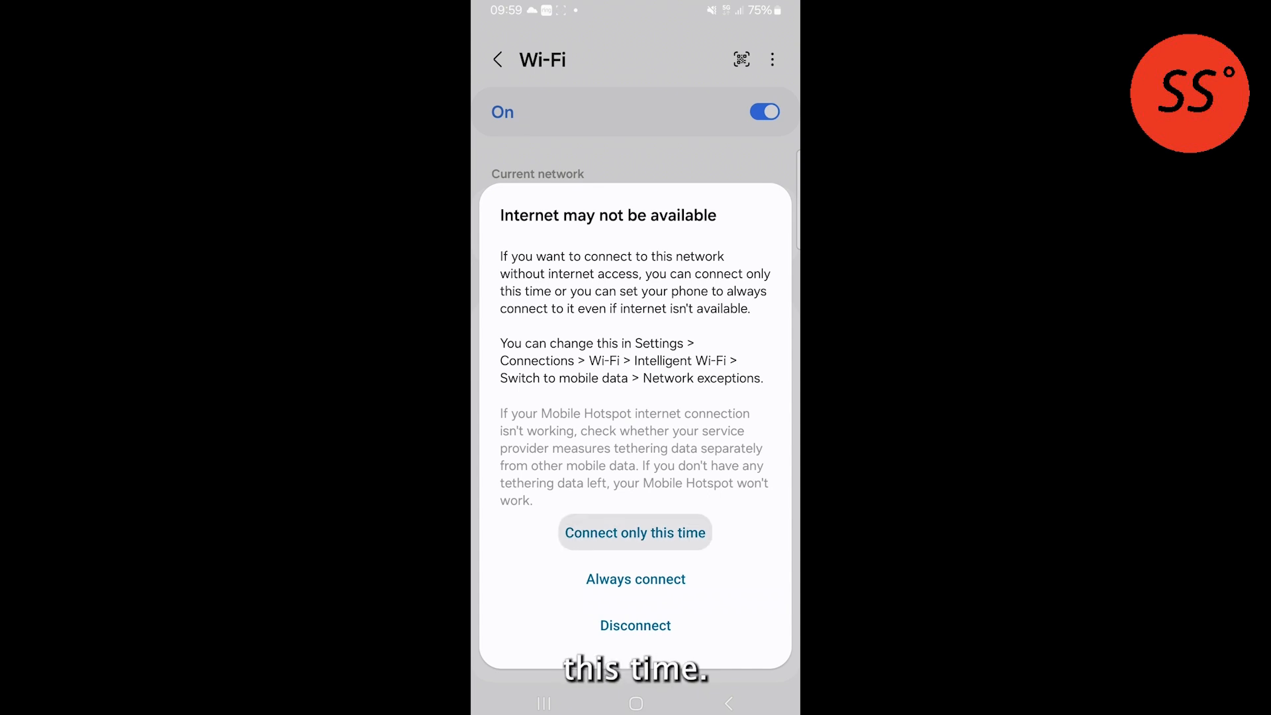
left_click(634, 532)
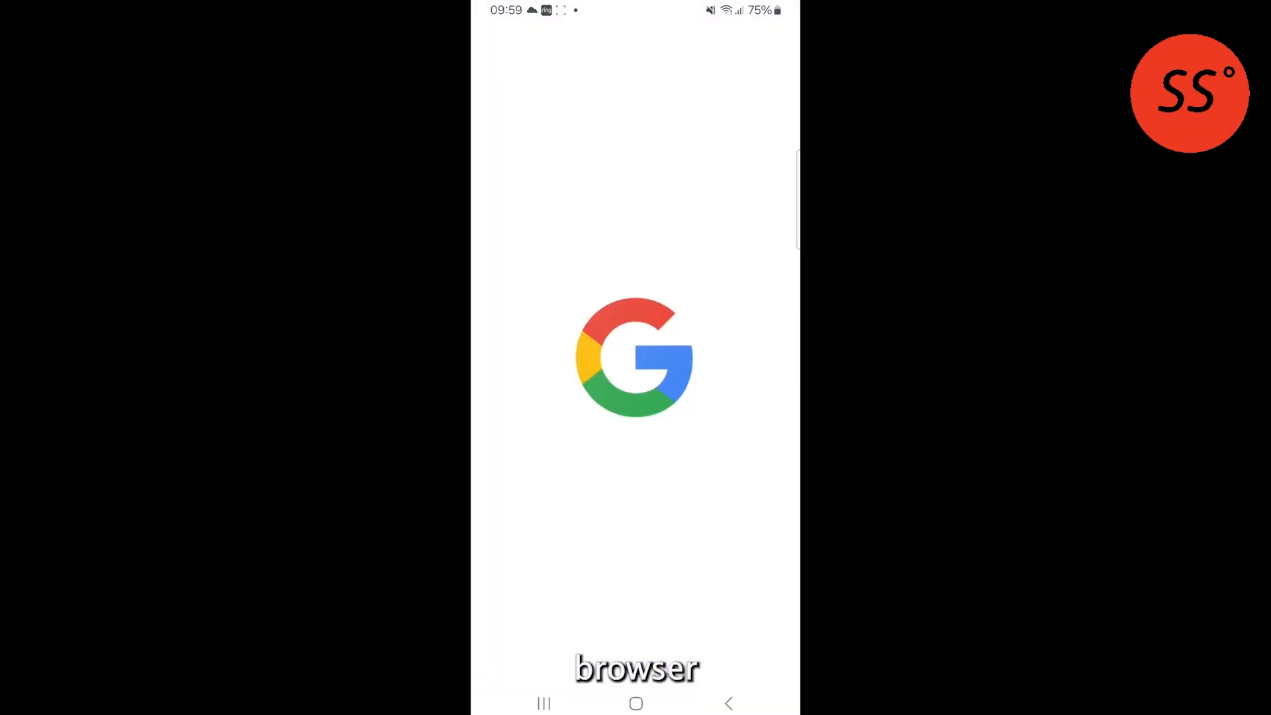
Step: Go to 192.168.4.1 in the Google app's search bar
left_click(608, 42)
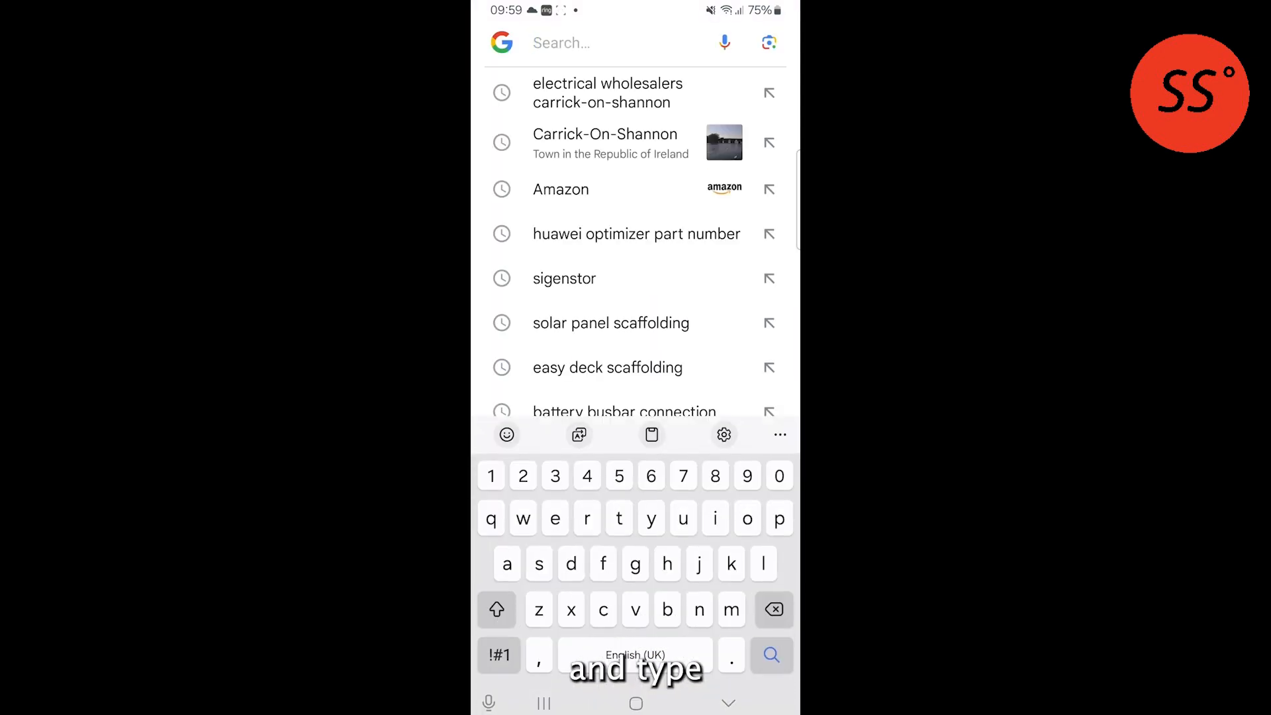
type("1")
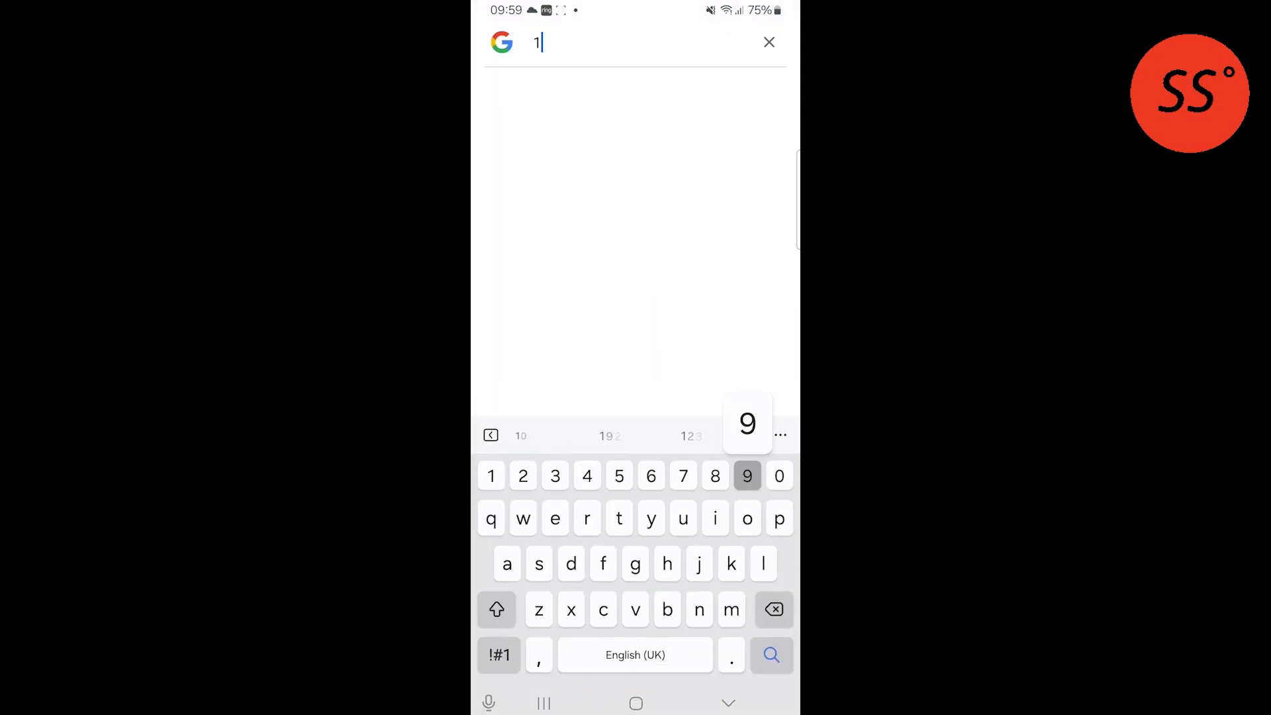
type("92.168.4.1")
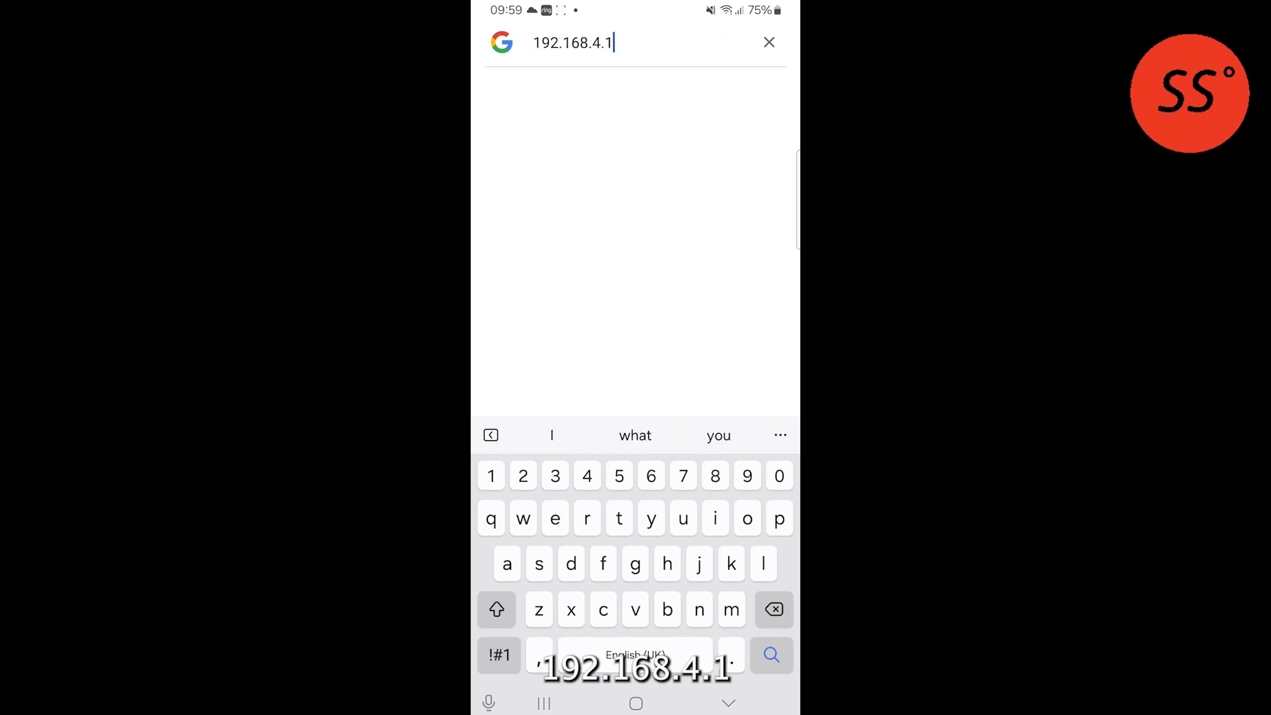
key("enter")
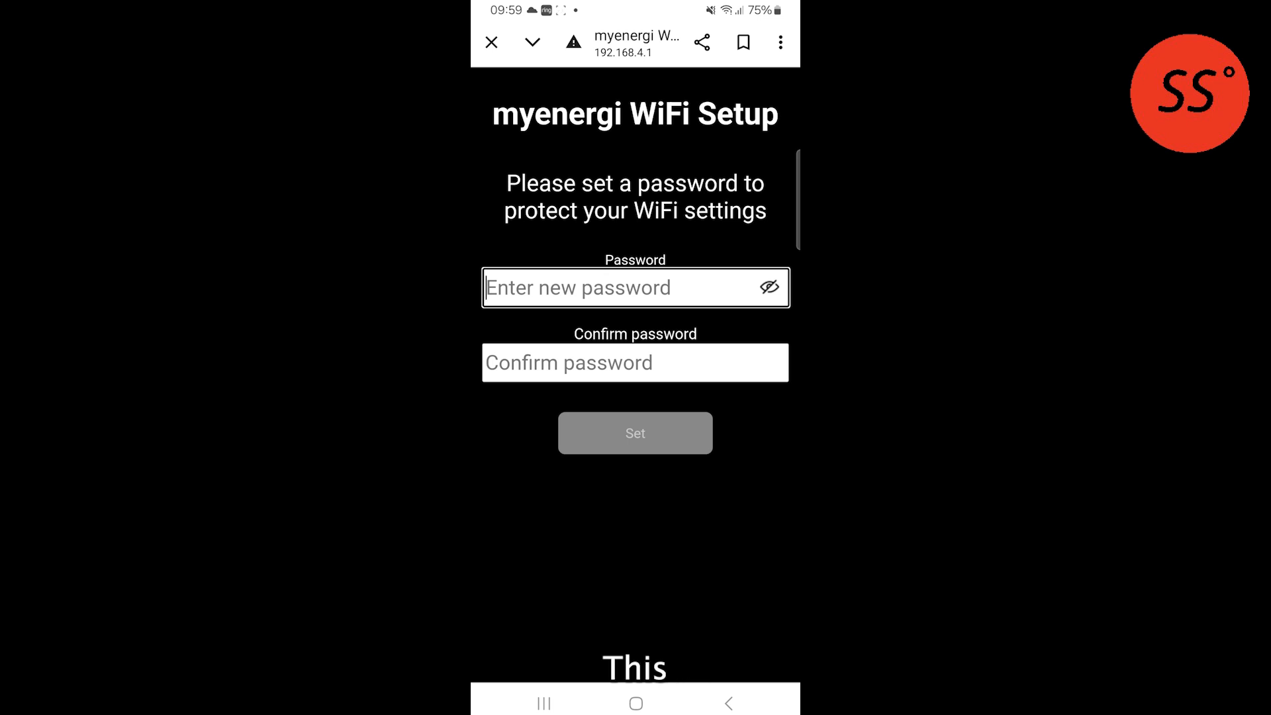
Step: Enter and confirm a new WiFi settings password, then set it
left_click(635, 287)
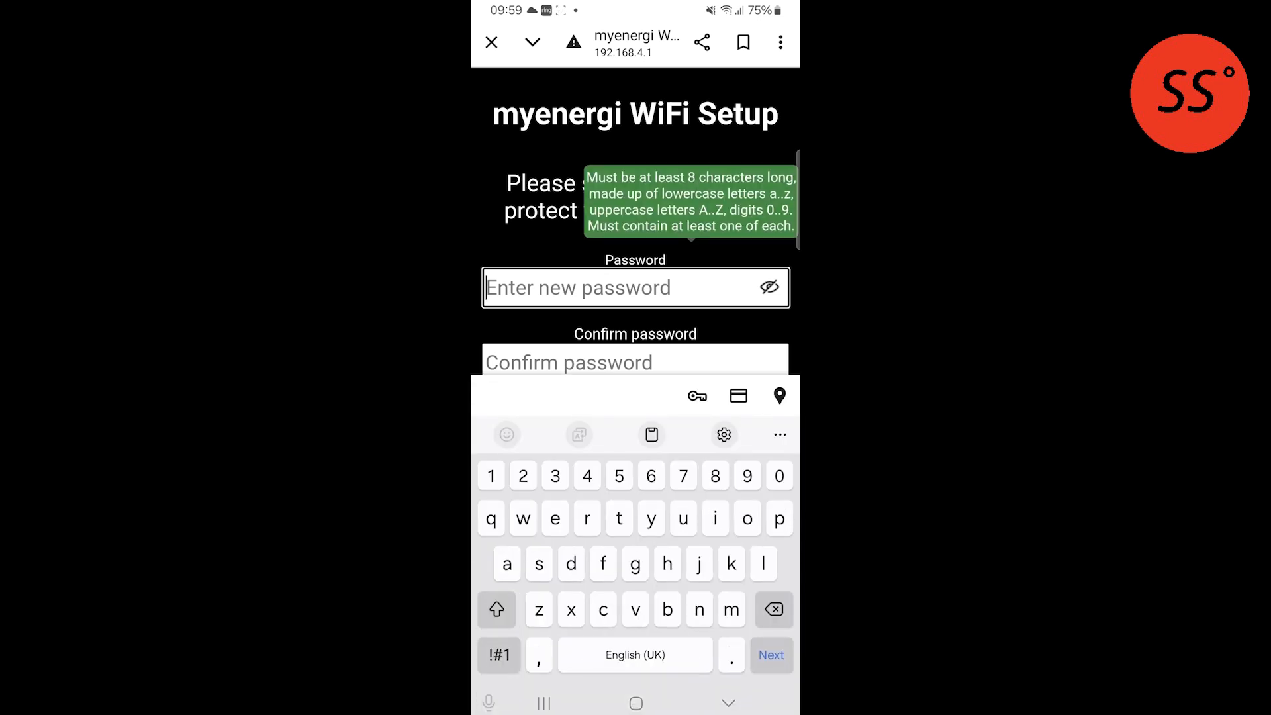
left_click(490, 476)
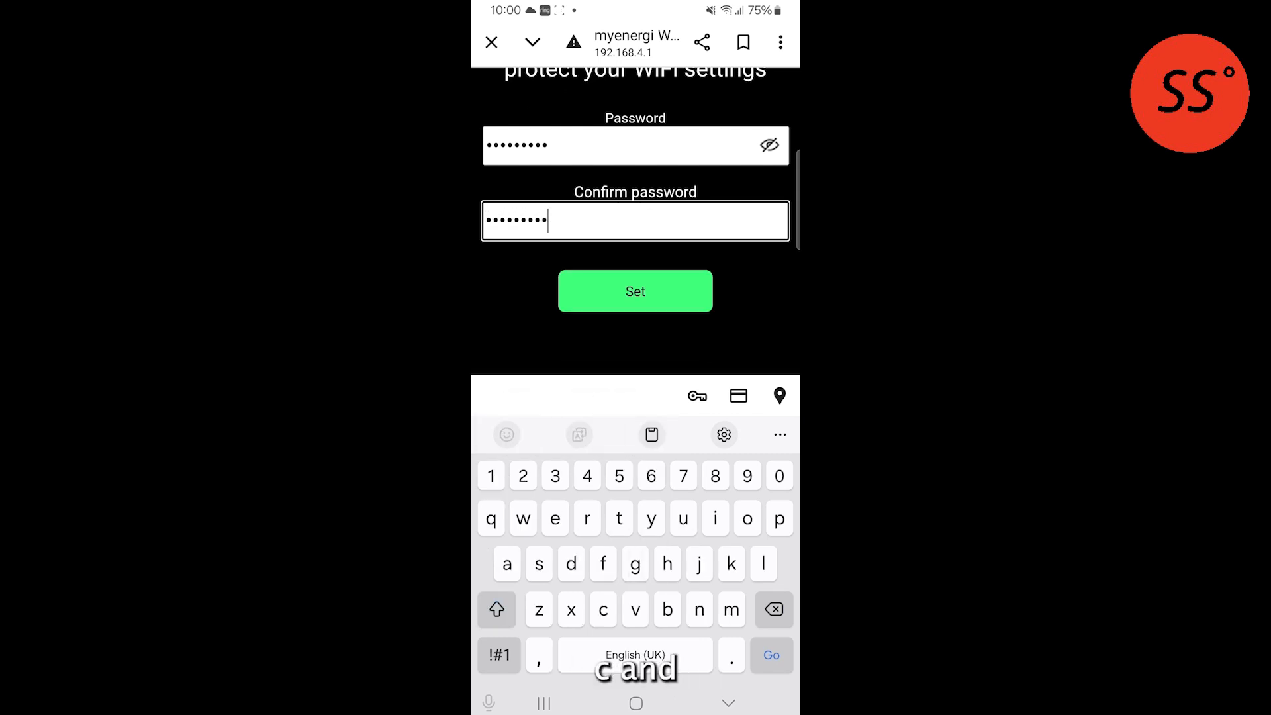
left_click(635, 291)
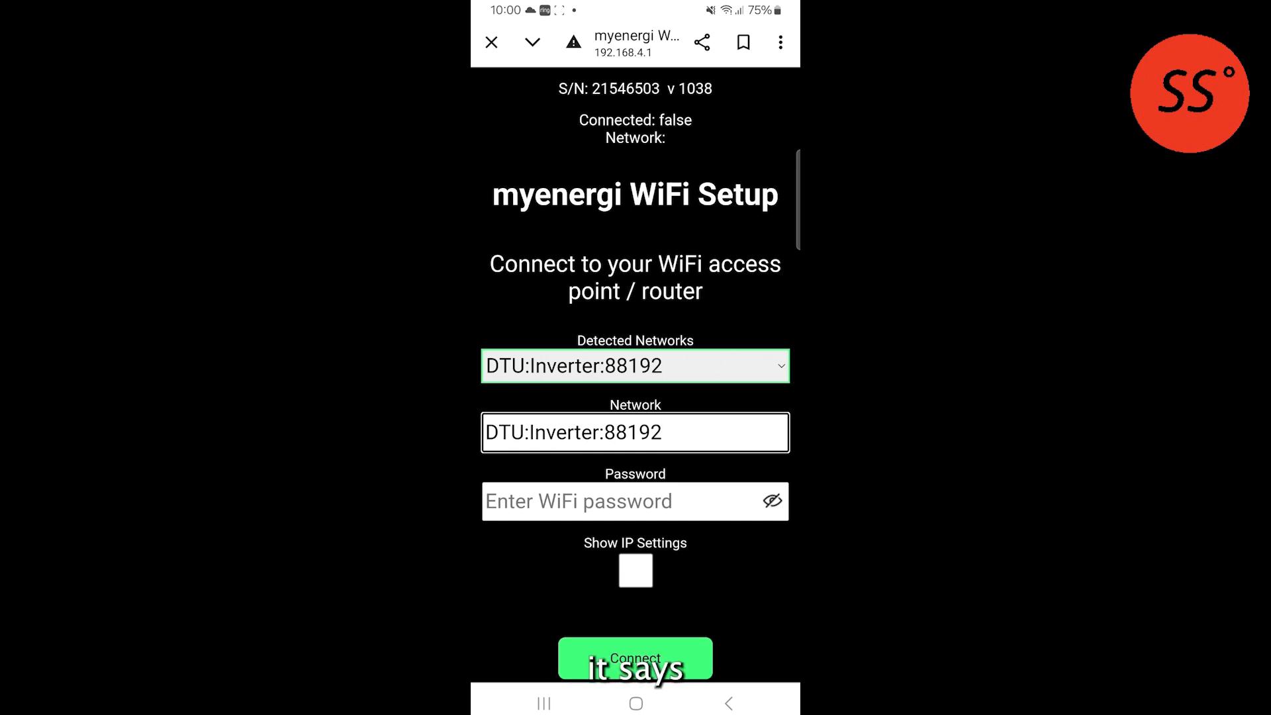
Step: Select Solarsmart Office, enter its password, connect, and dismiss the resubmission prompt
left_click(635, 365)
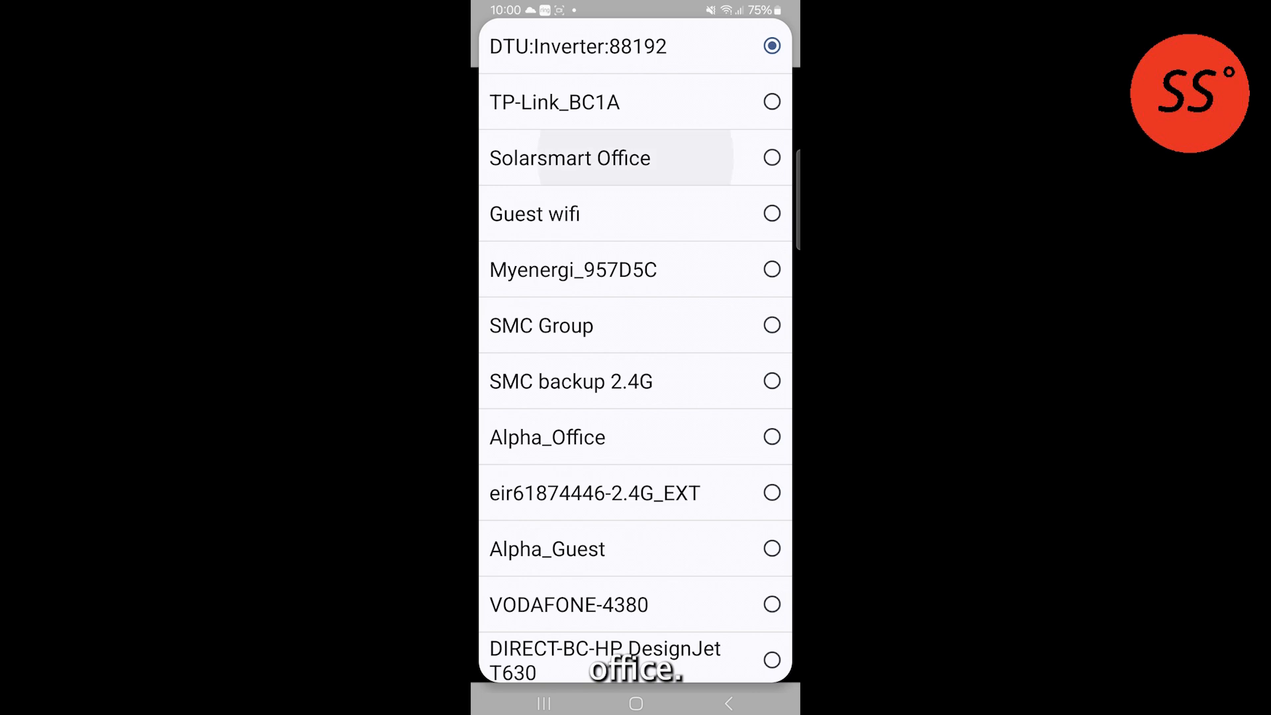
left_click(569, 158)
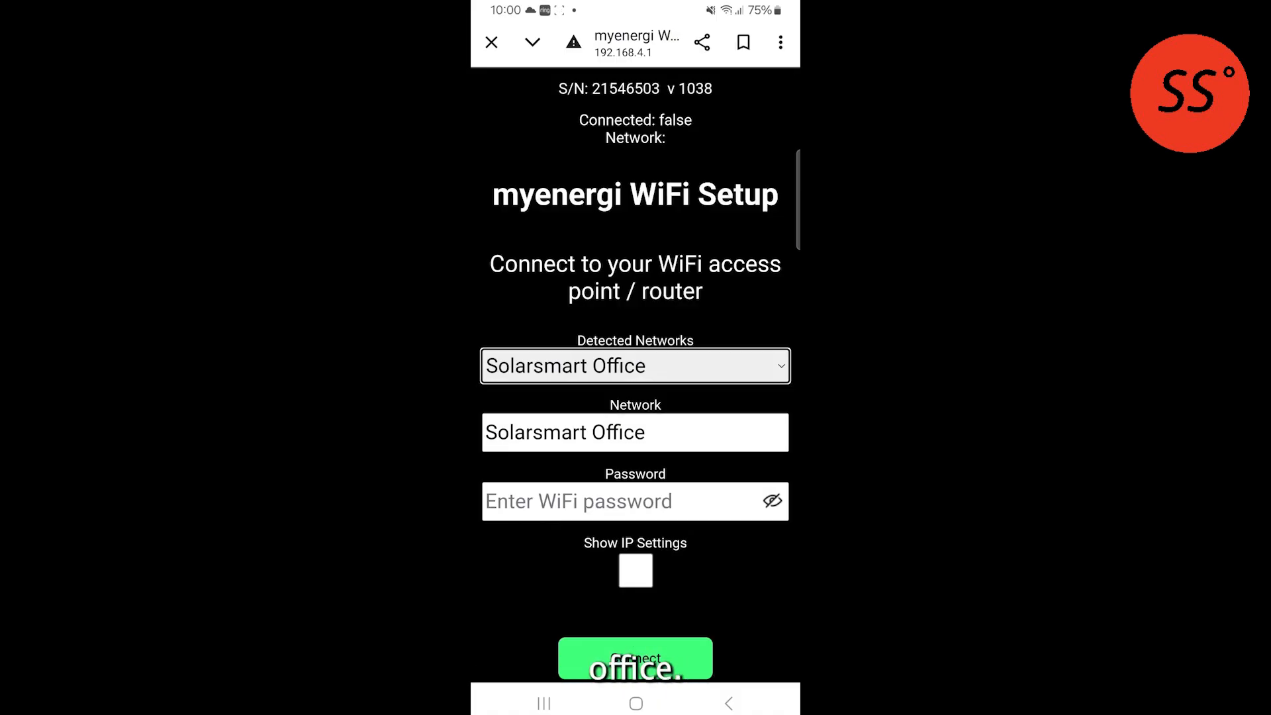
left_click(634, 501)
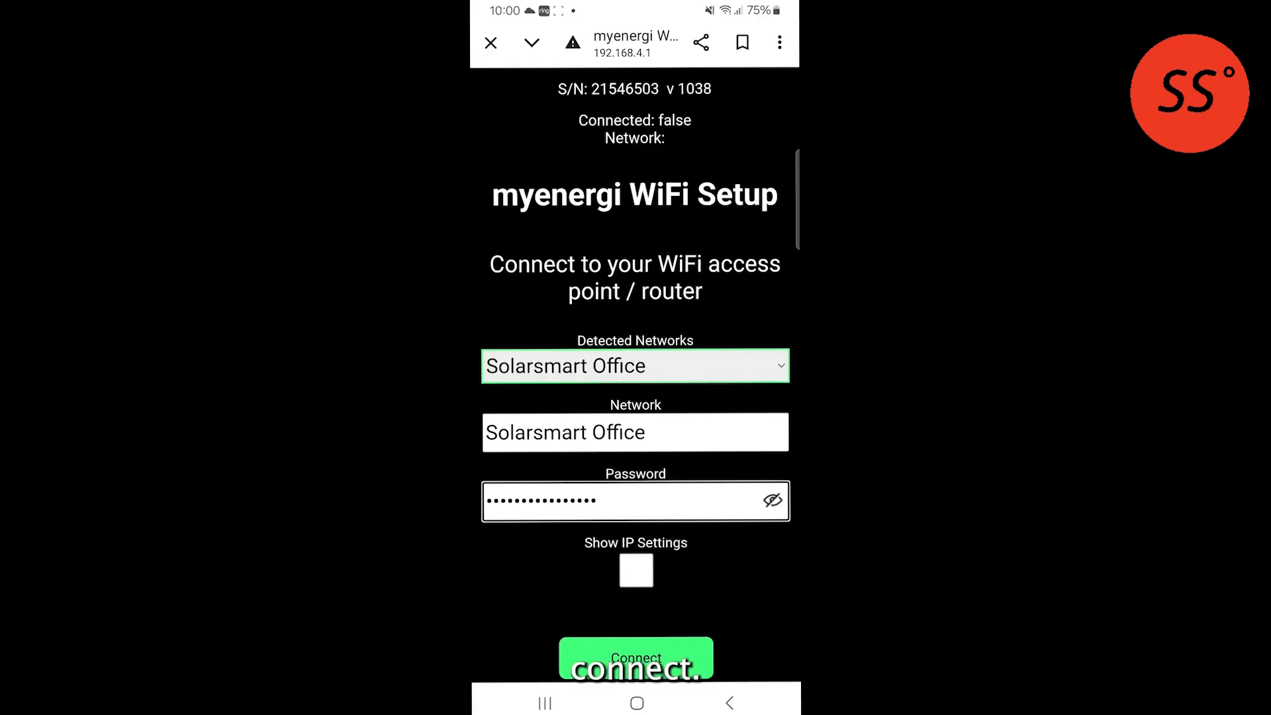
left_click(636, 658)
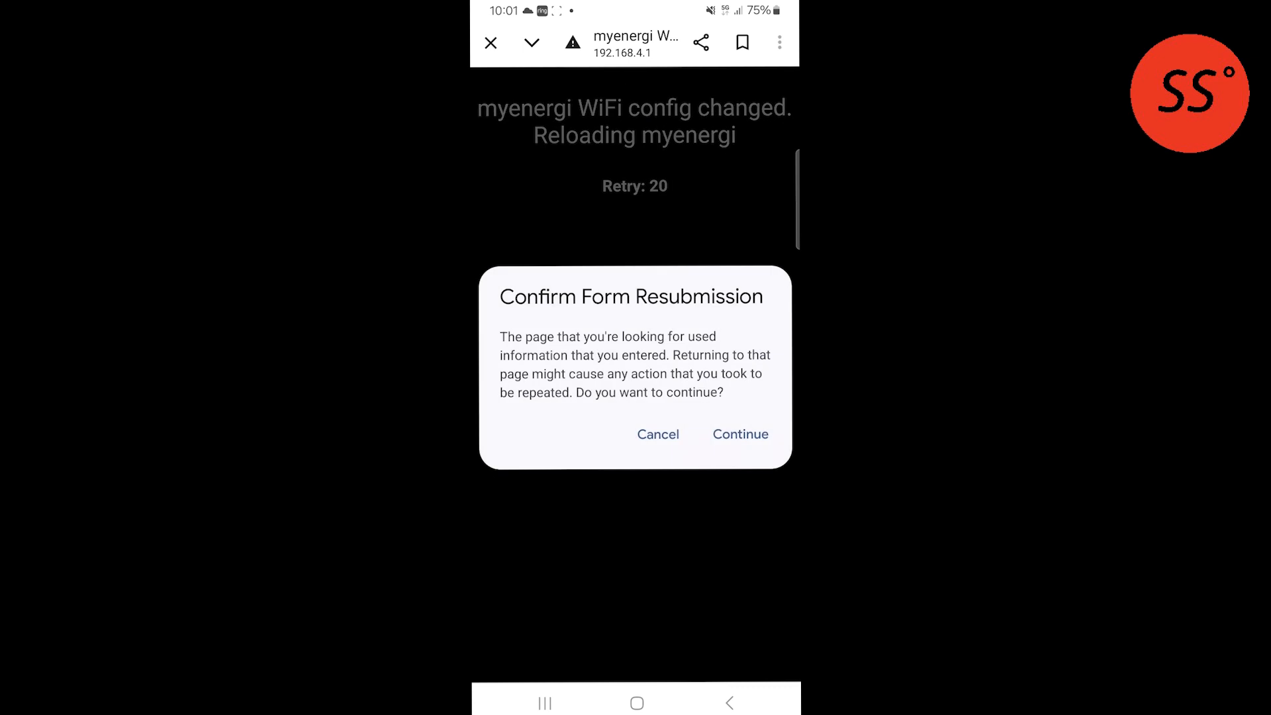
left_click(739, 433)
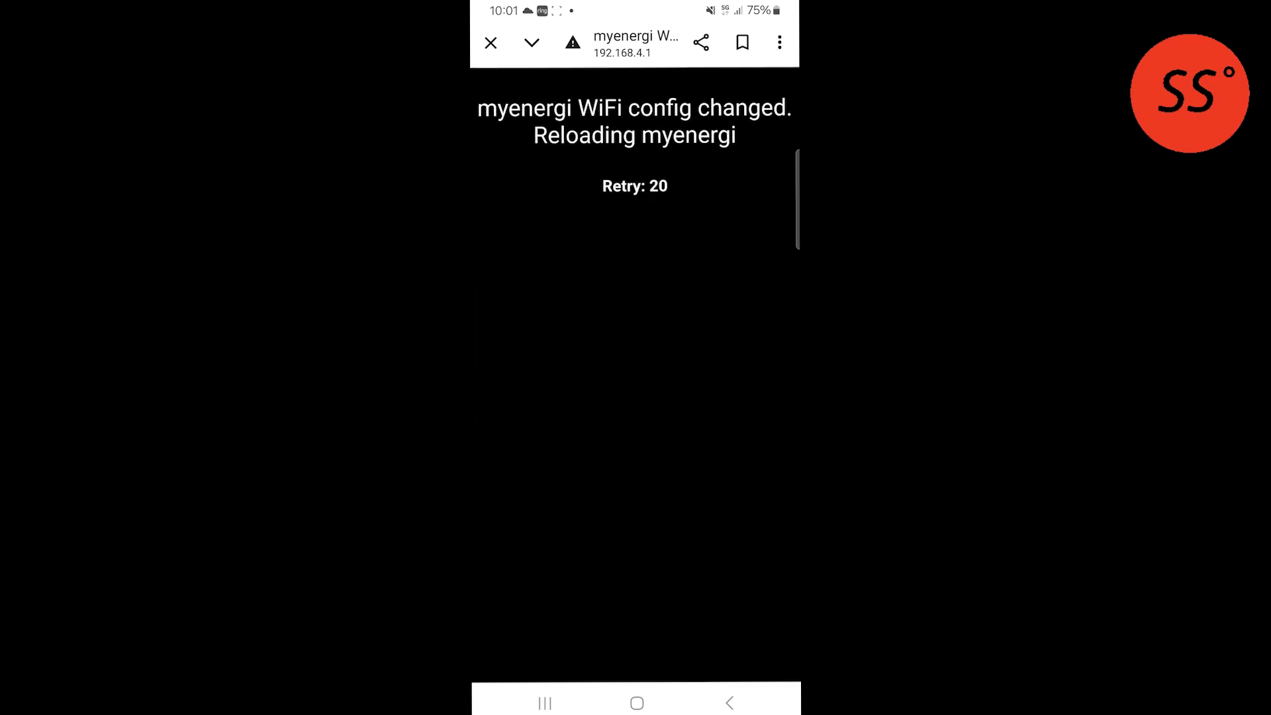